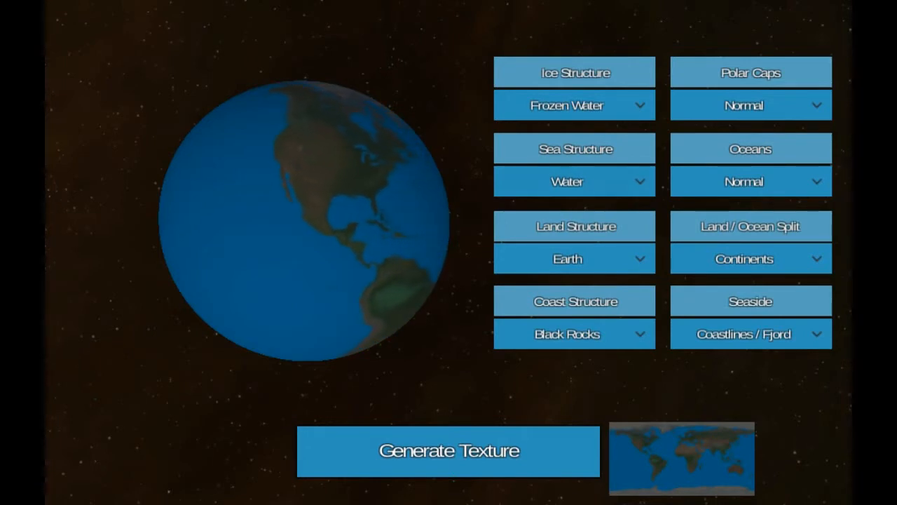
- Set the planet's ice to Ice 2, seas to Red Algae and water to Small Oceans
click(575, 105)
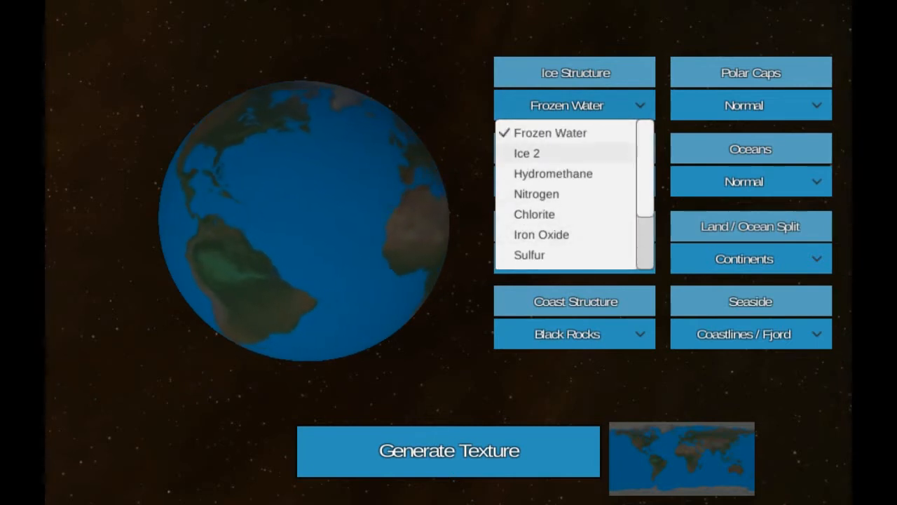
click(525, 153)
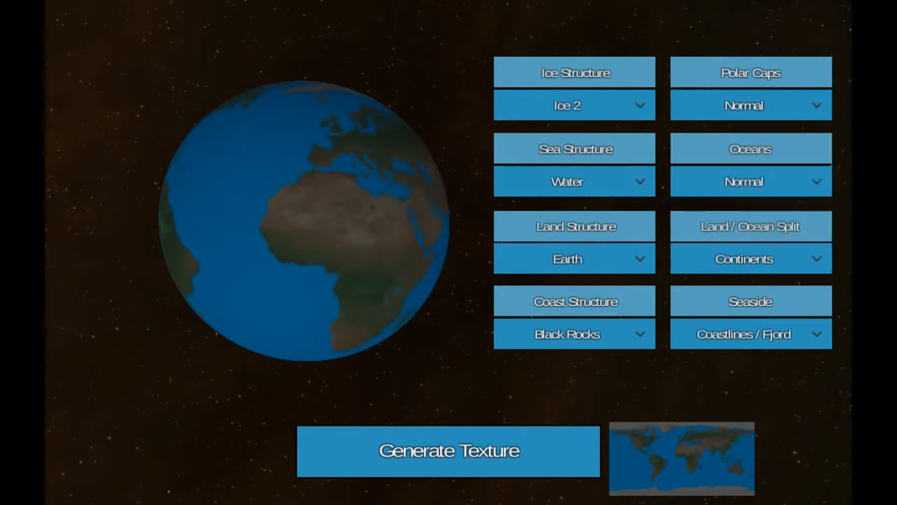
click(575, 180)
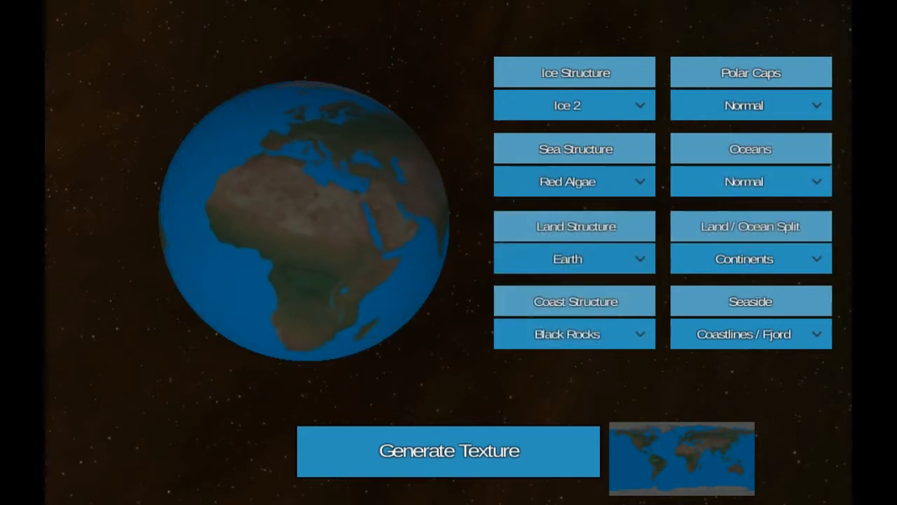
click(751, 181)
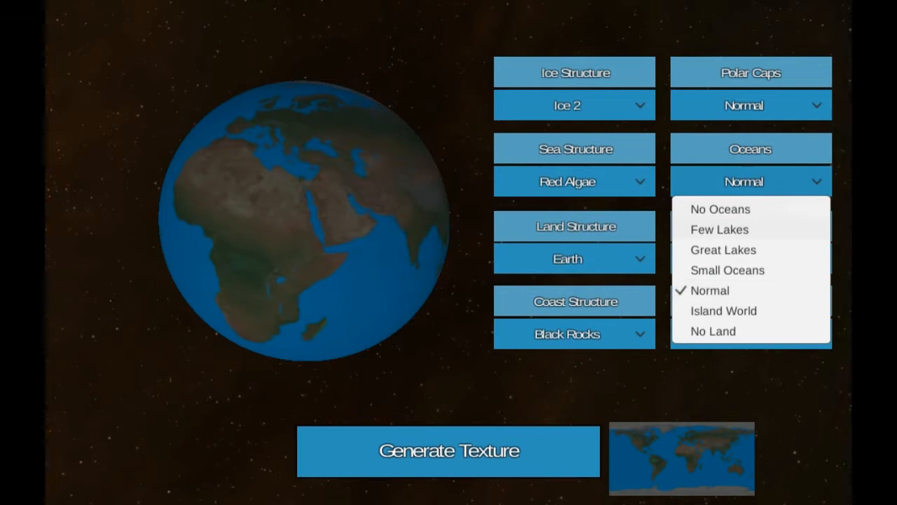
click(723, 269)
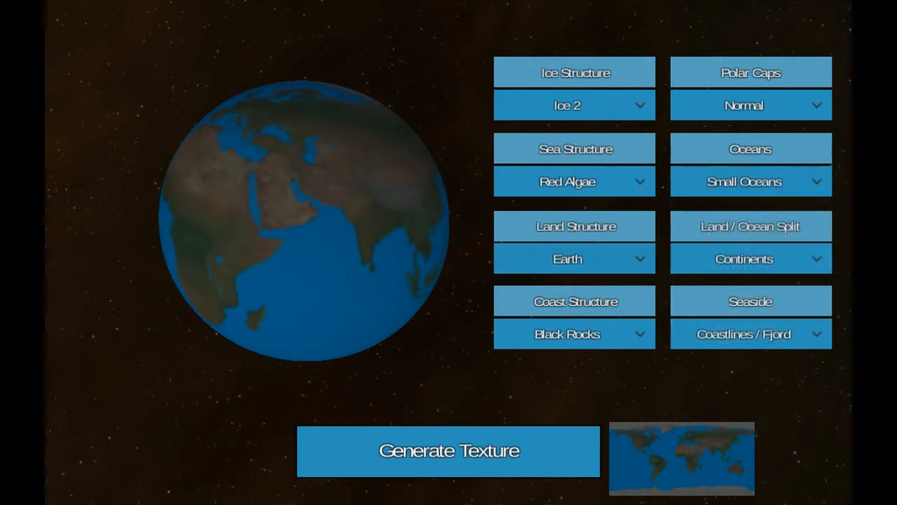
- Make the land Swamp split into Archipelagos and switch the coast to Ice Structure
click(575, 258)
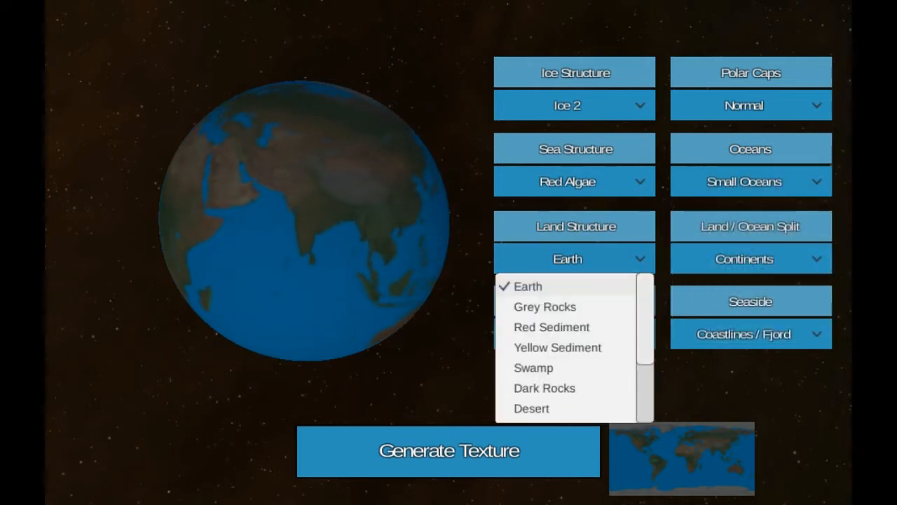
click(533, 368)
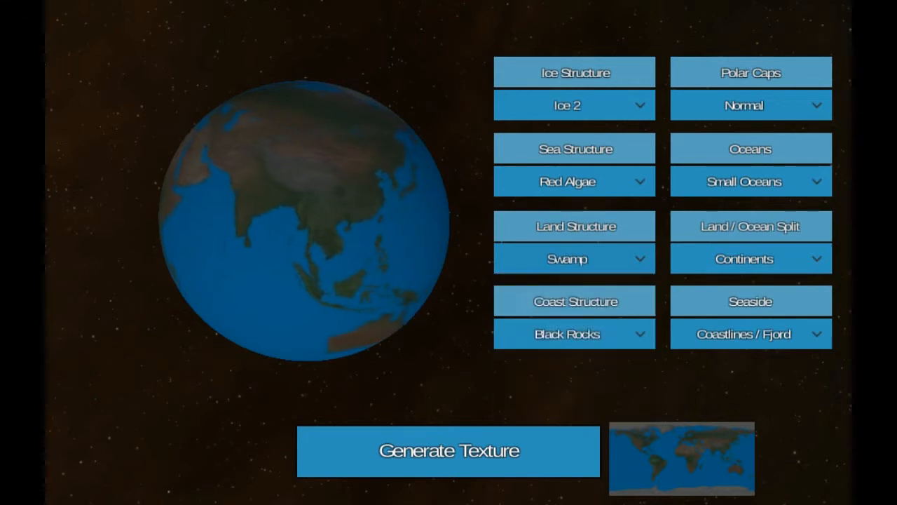
click(750, 258)
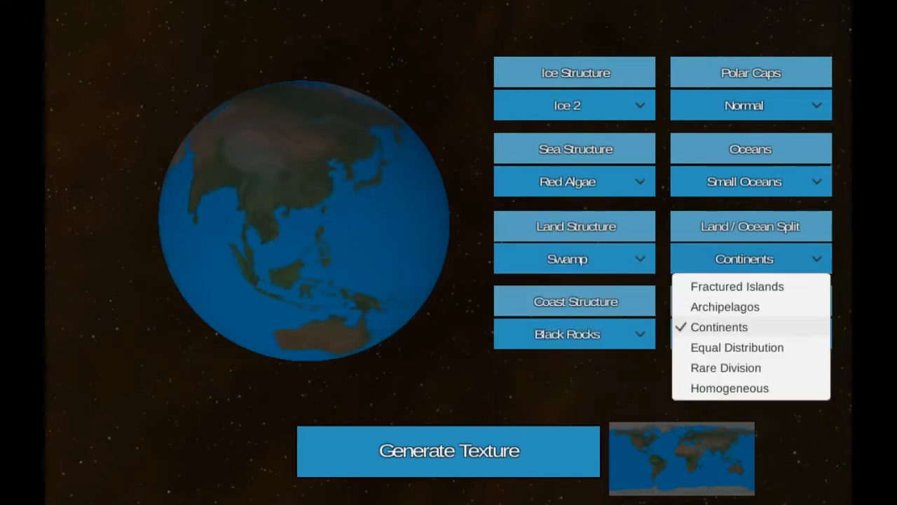
click(716, 306)
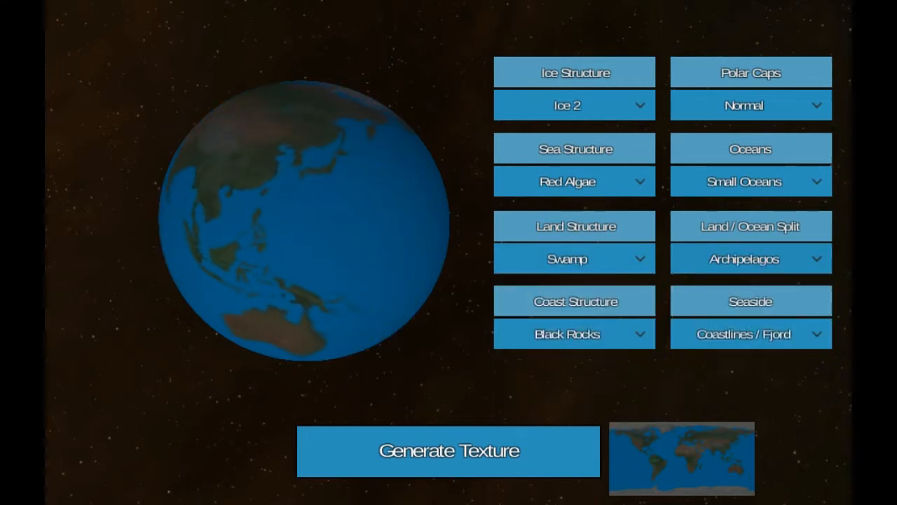
click(750, 258)
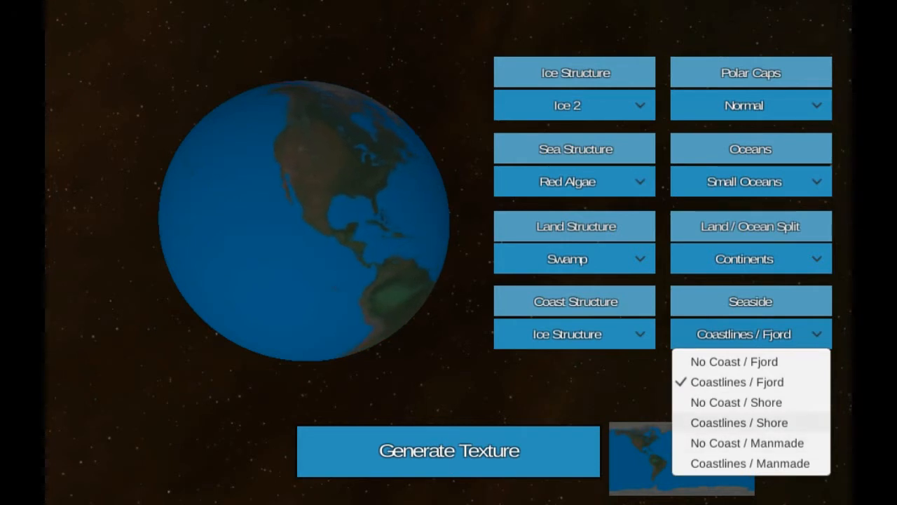
click(740, 422)
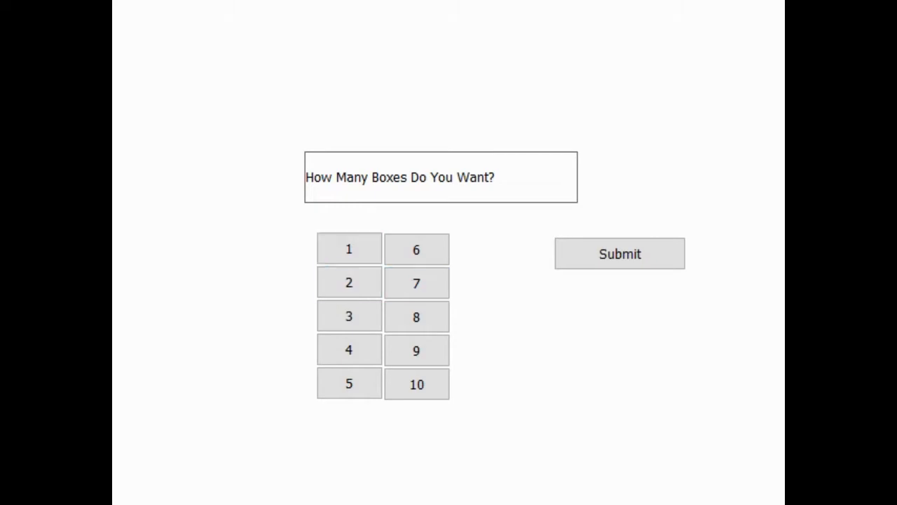
- Pick a box count, title the box 'You Win' with text 'You have won all of my love!' and submit
click(350, 282)
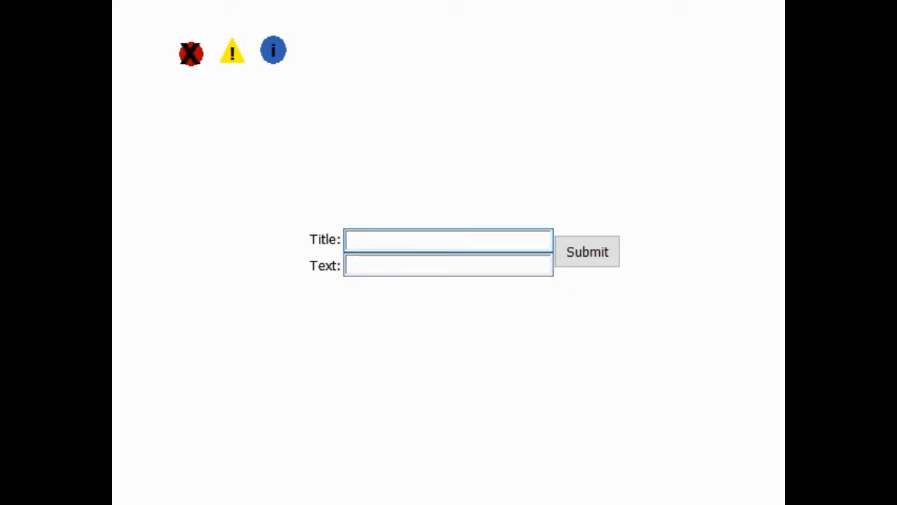
click(449, 239)
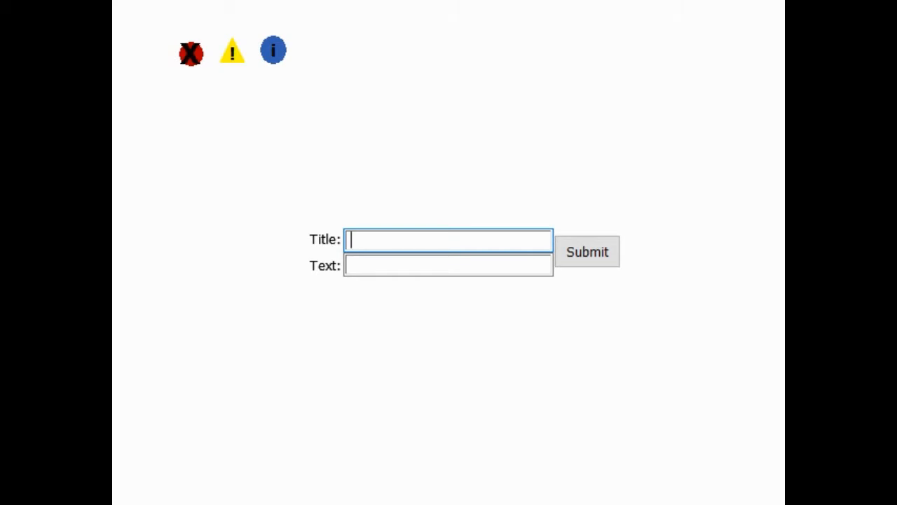
text(You have won all of my love!)
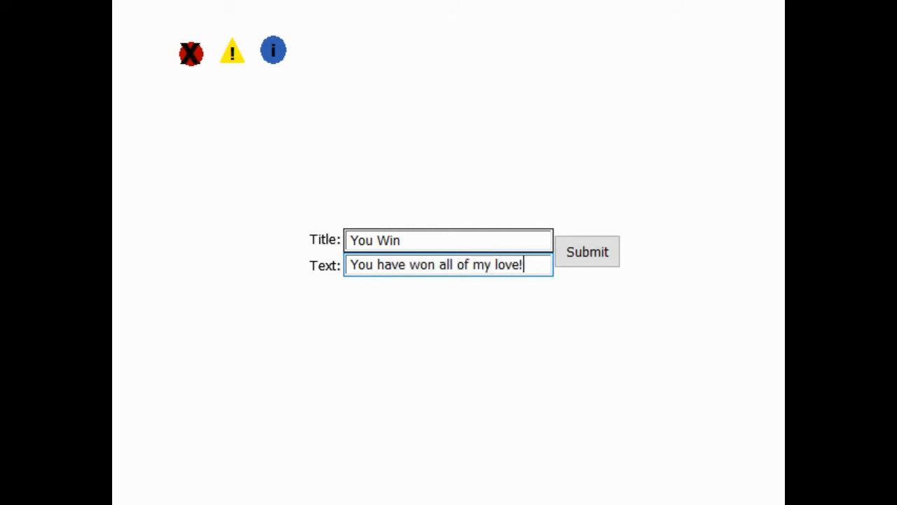
click(586, 253)
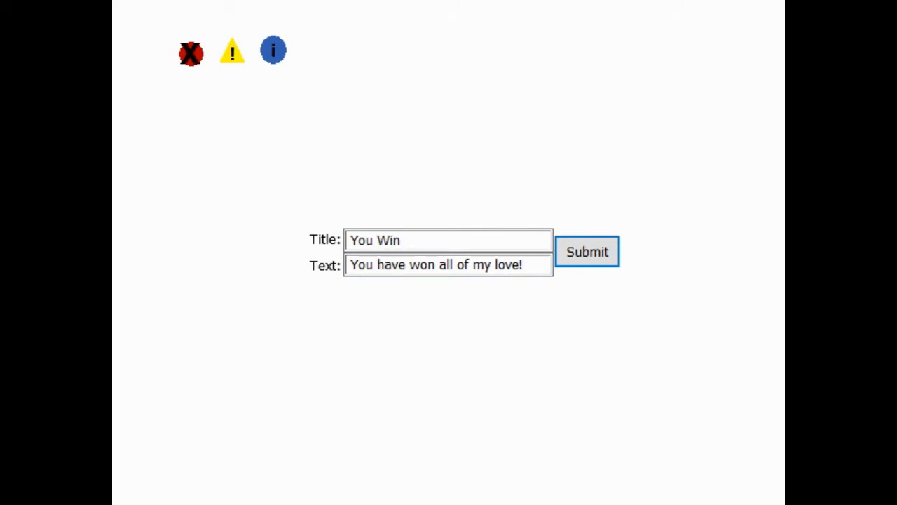
click(588, 251)
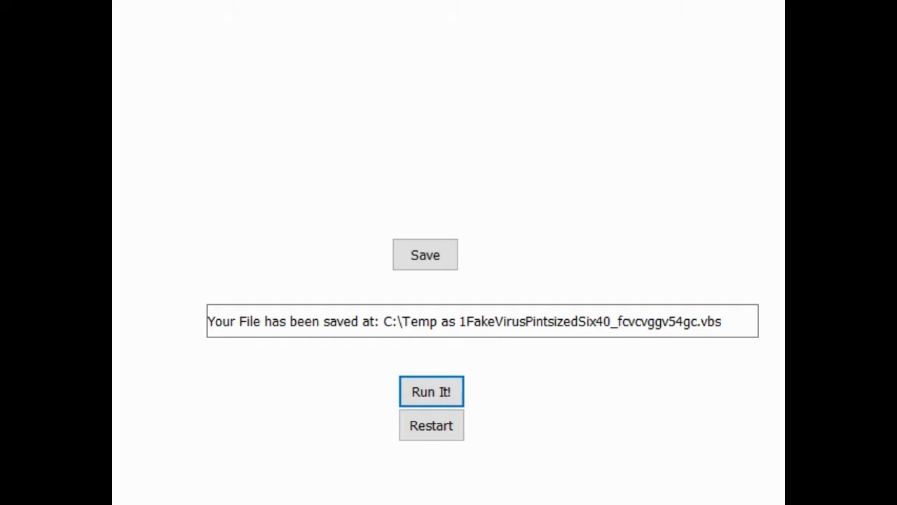
- Confirm the save to C:\Temp and submit another 'You Win' box reading 'All of my love'
click(432, 391)
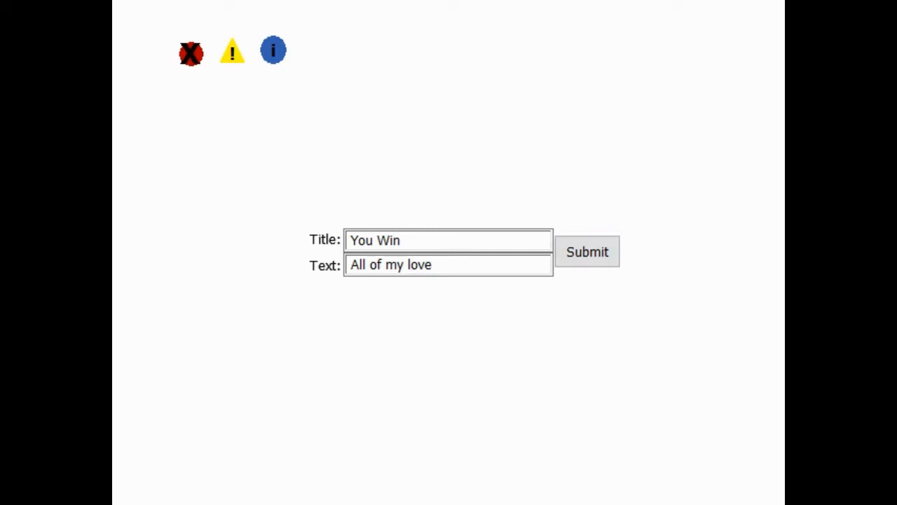
click(586, 252)
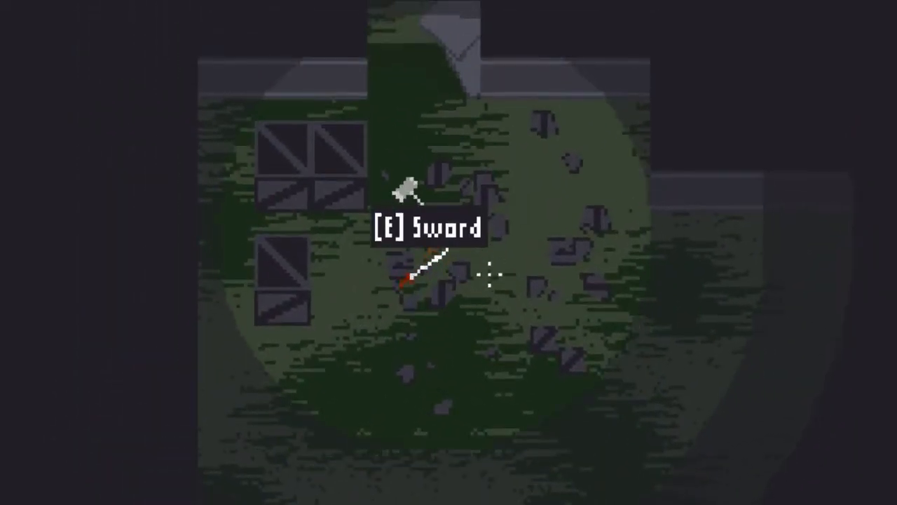
- Pick up the sword from the dungeon floor with E
key(e)
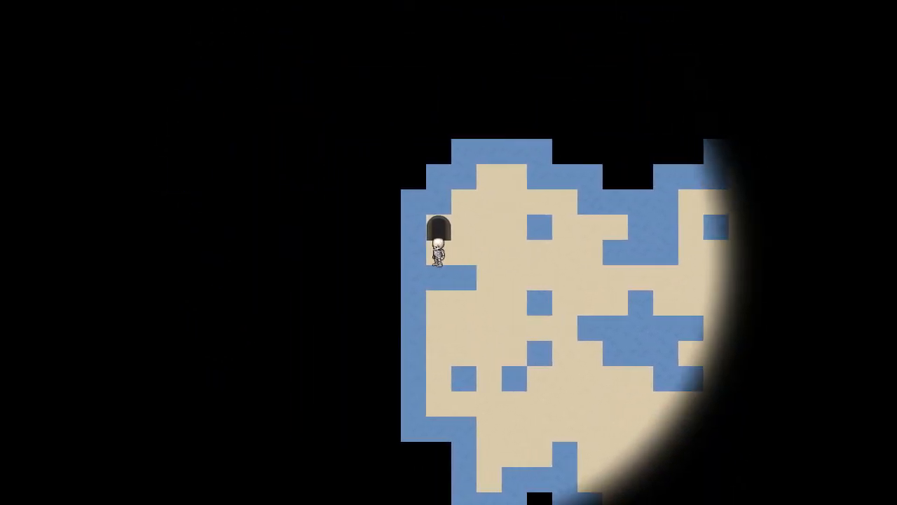
- Bring up the controls panel after walking the island's lit edge
key(c)
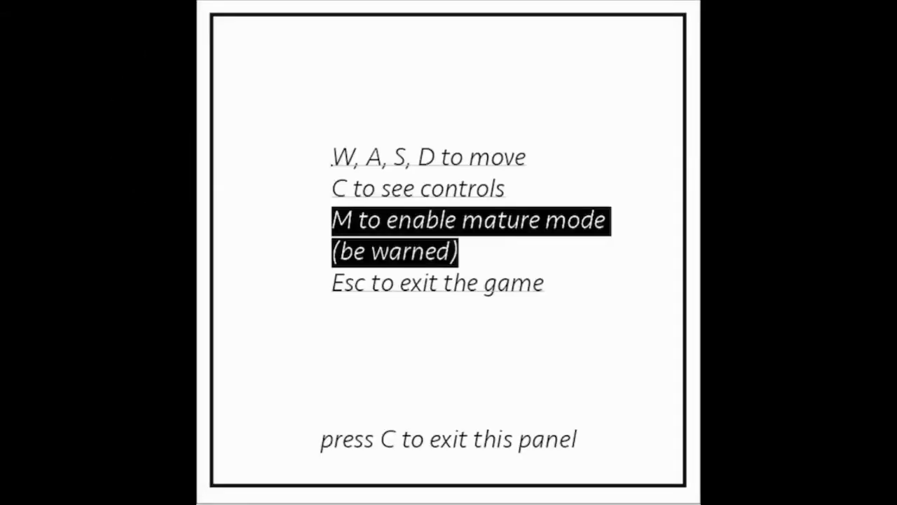
- Enable mature mode with M and accept the generated-images warning
key(m)
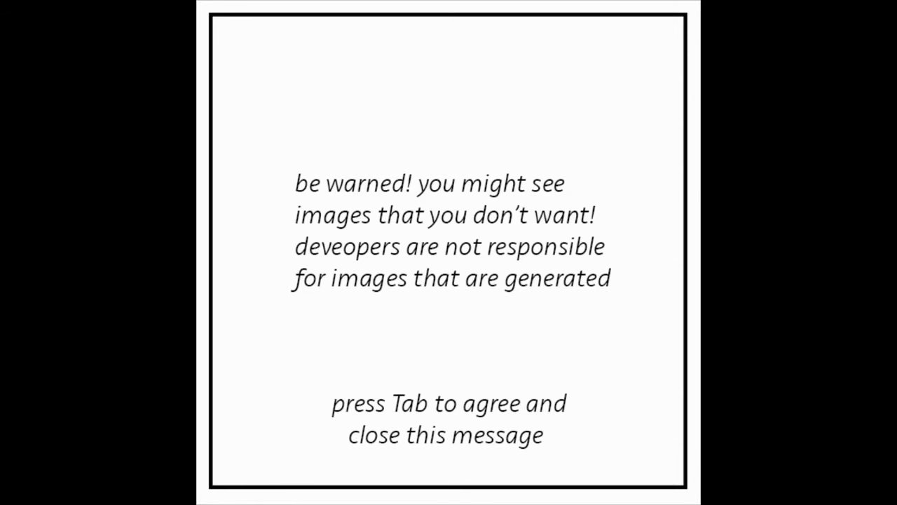
key(Tab)
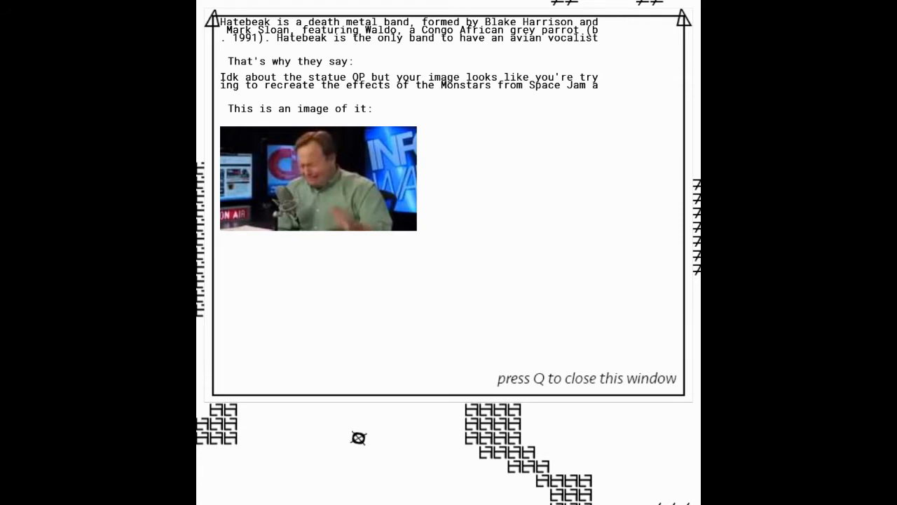
mouse_move(358, 437)
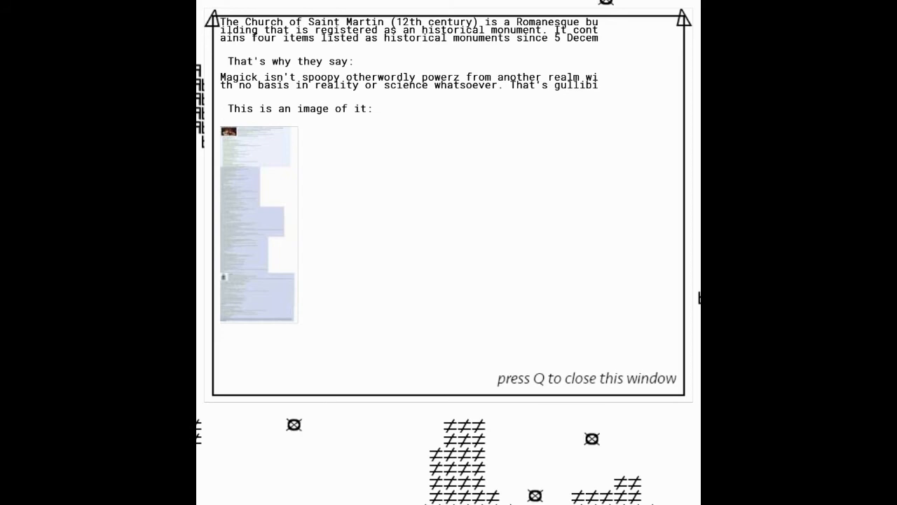
- Close the Church of Saint Martin window with Q
key(q)
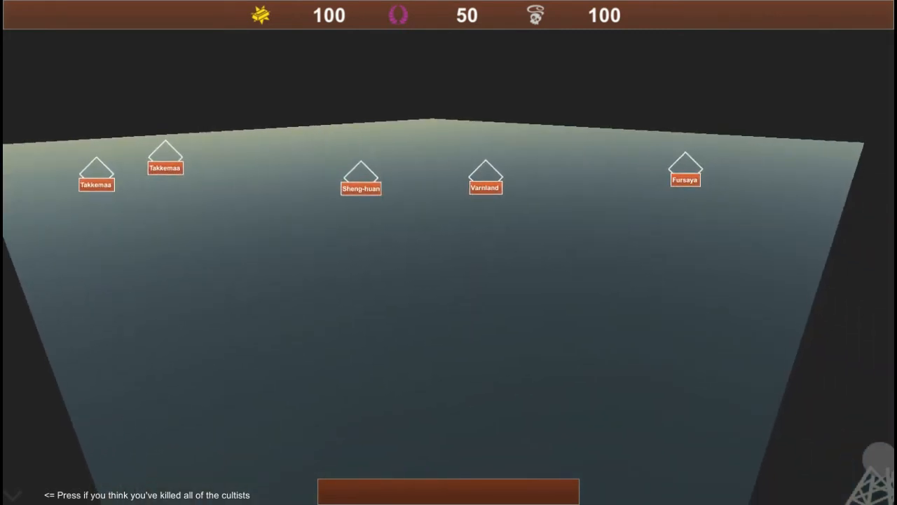
- Select the Varnland house marker to show its residents bar
click(93, 182)
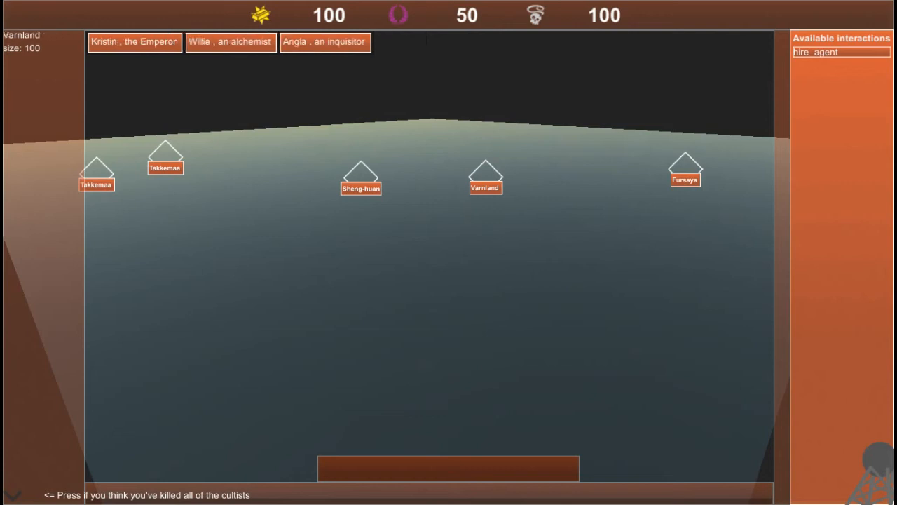
- Bribe Kristin the Emperor and Angla the inquisitor, then check Takkemaa's residents
click(135, 42)
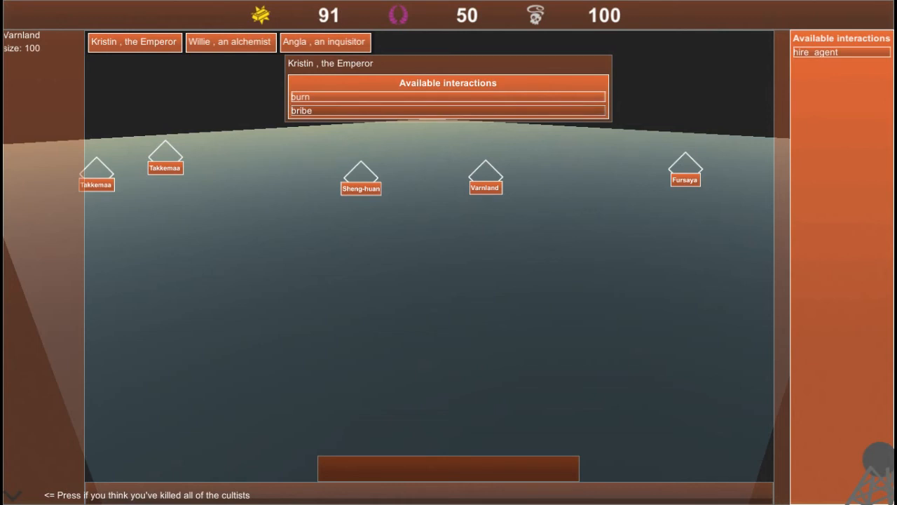
click(301, 109)
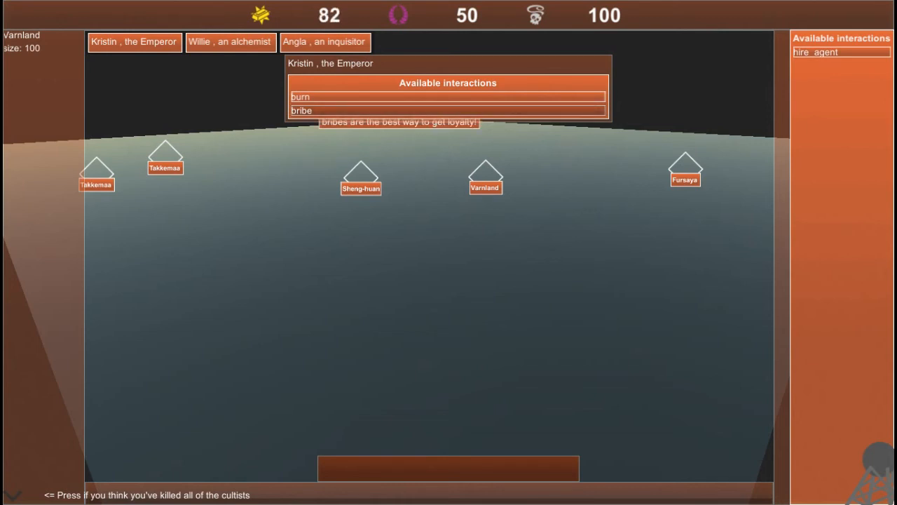
click(230, 42)
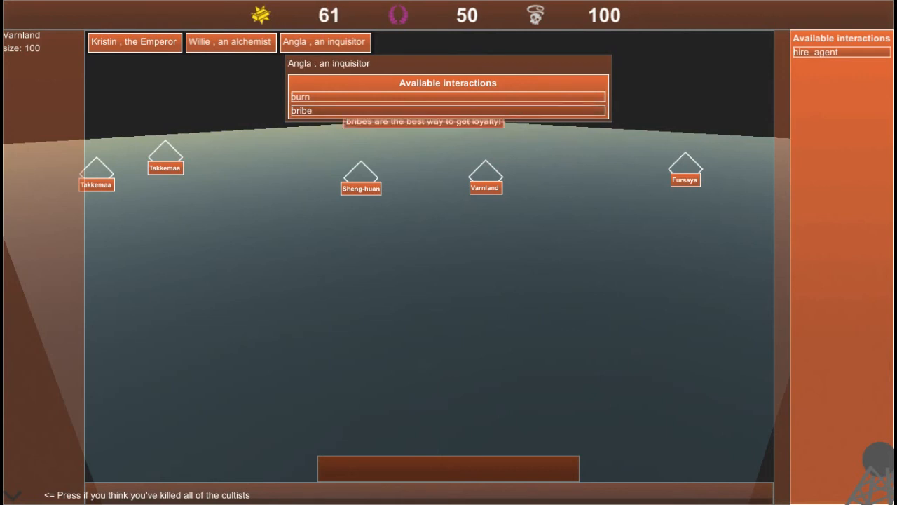
click(302, 111)
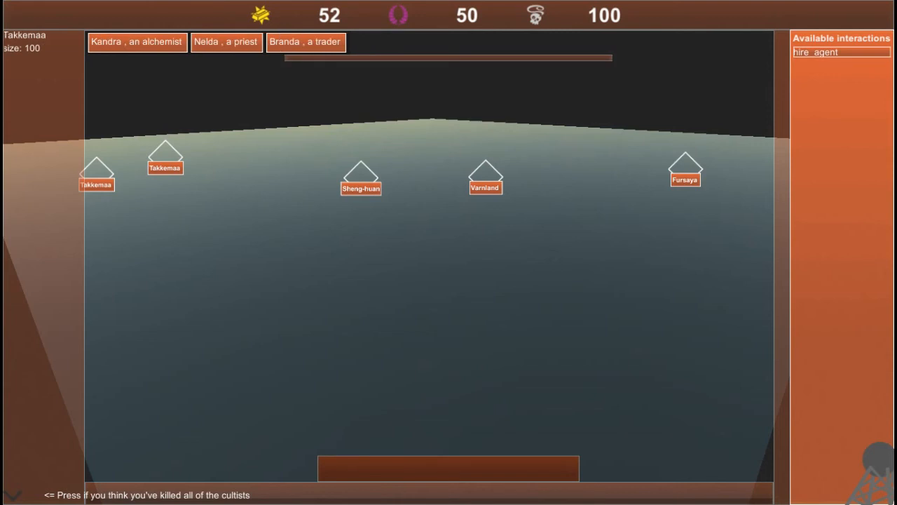
click(138, 42)
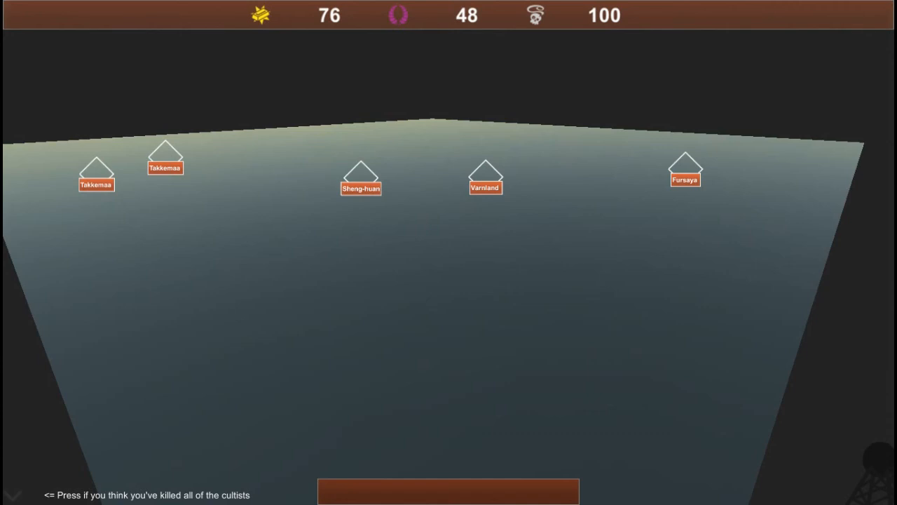
- In Fursaya burn general Bernard and dismiss the it-was-a-cultist mail
click(684, 180)
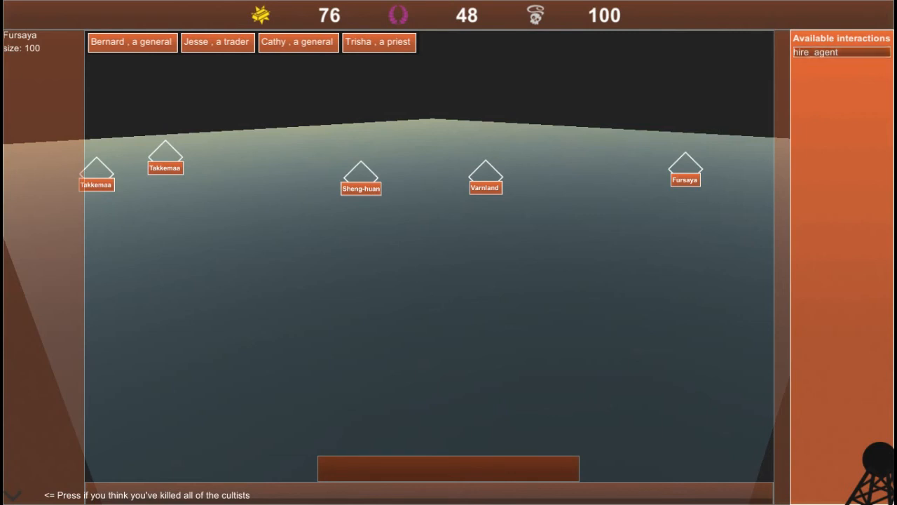
click(381, 42)
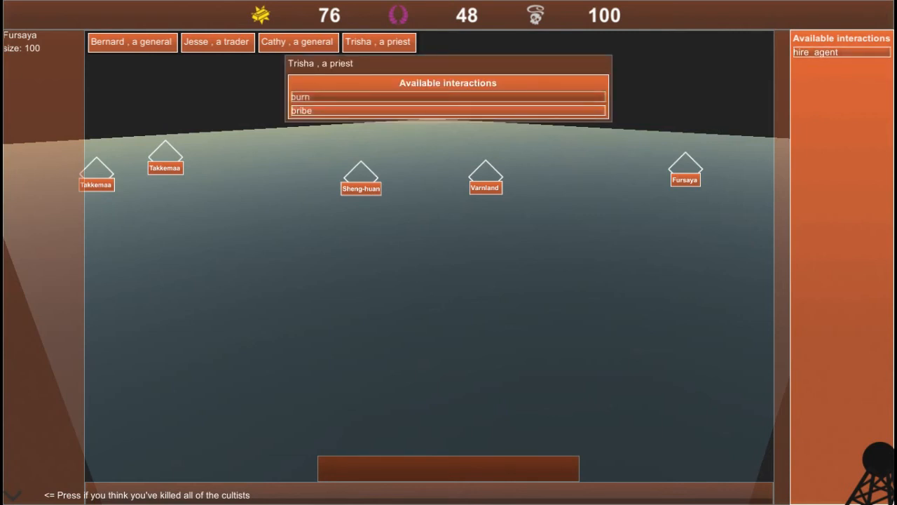
click(298, 42)
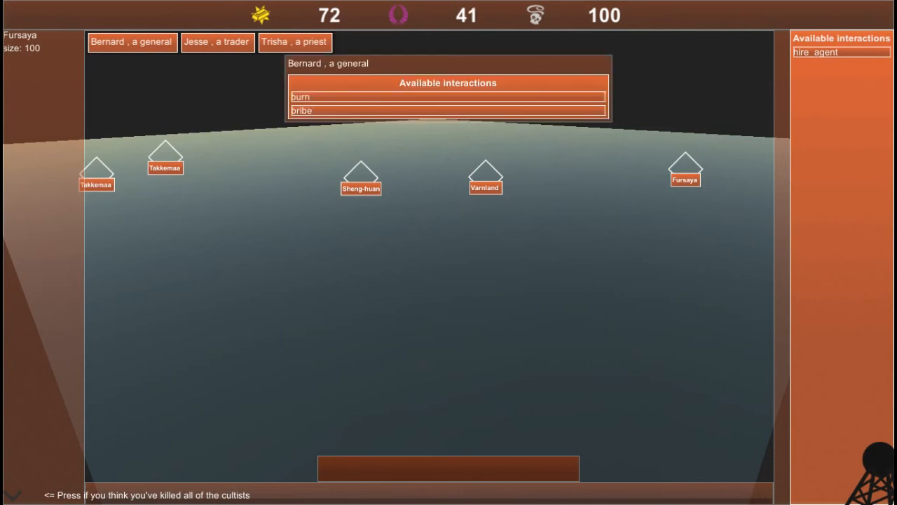
click(300, 97)
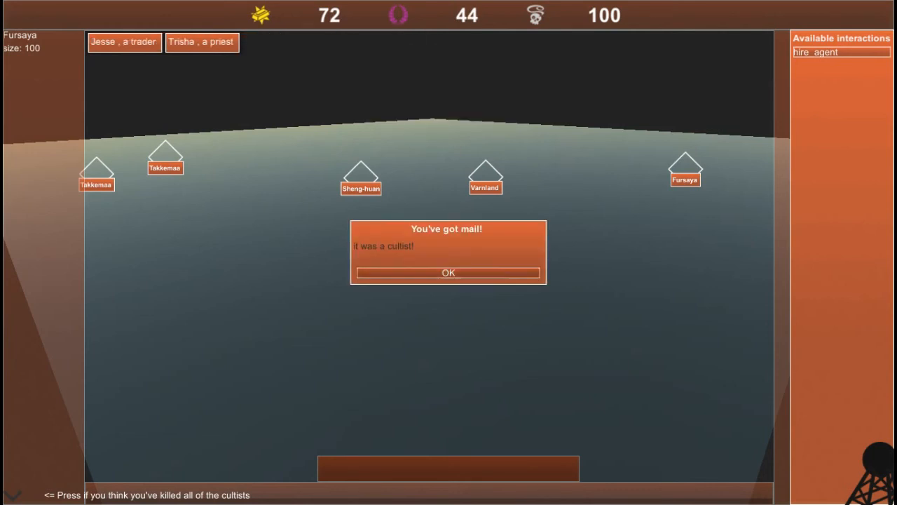
click(449, 272)
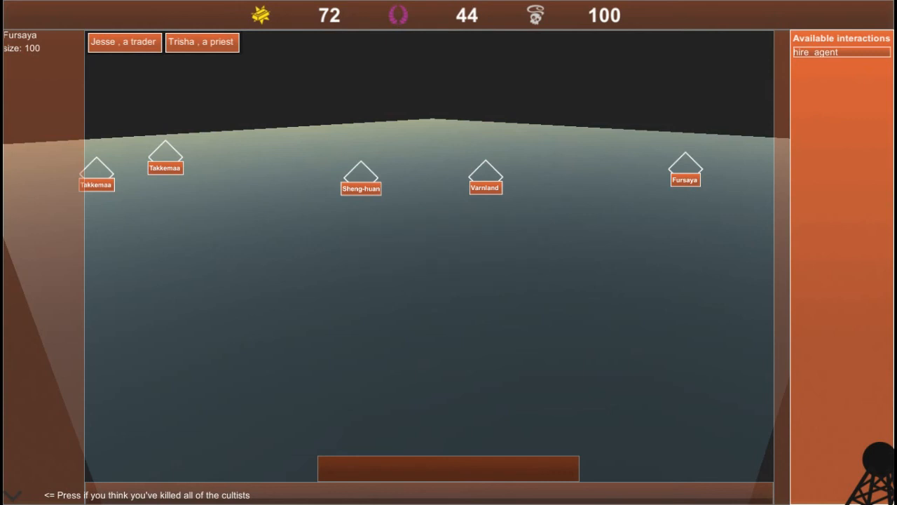